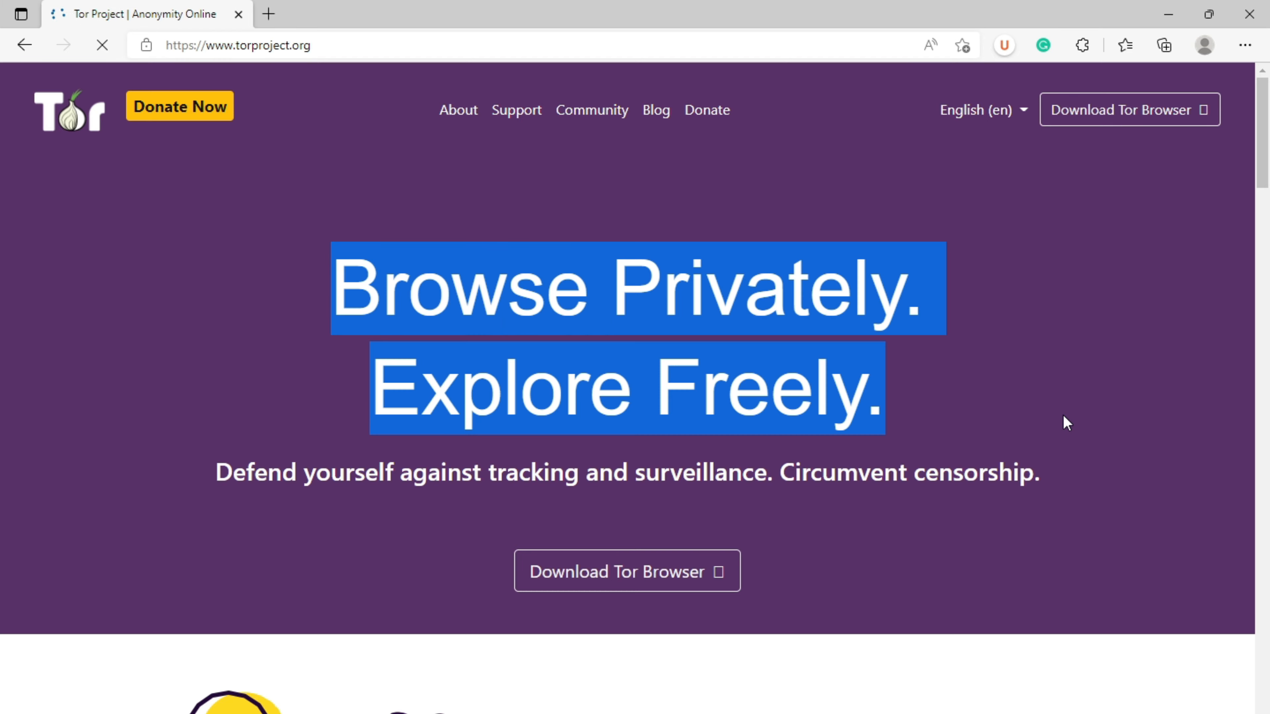
Step: Scroll the page before switching to the Tor Browser window with amanbytes.com loaded
scroll(down, 3)
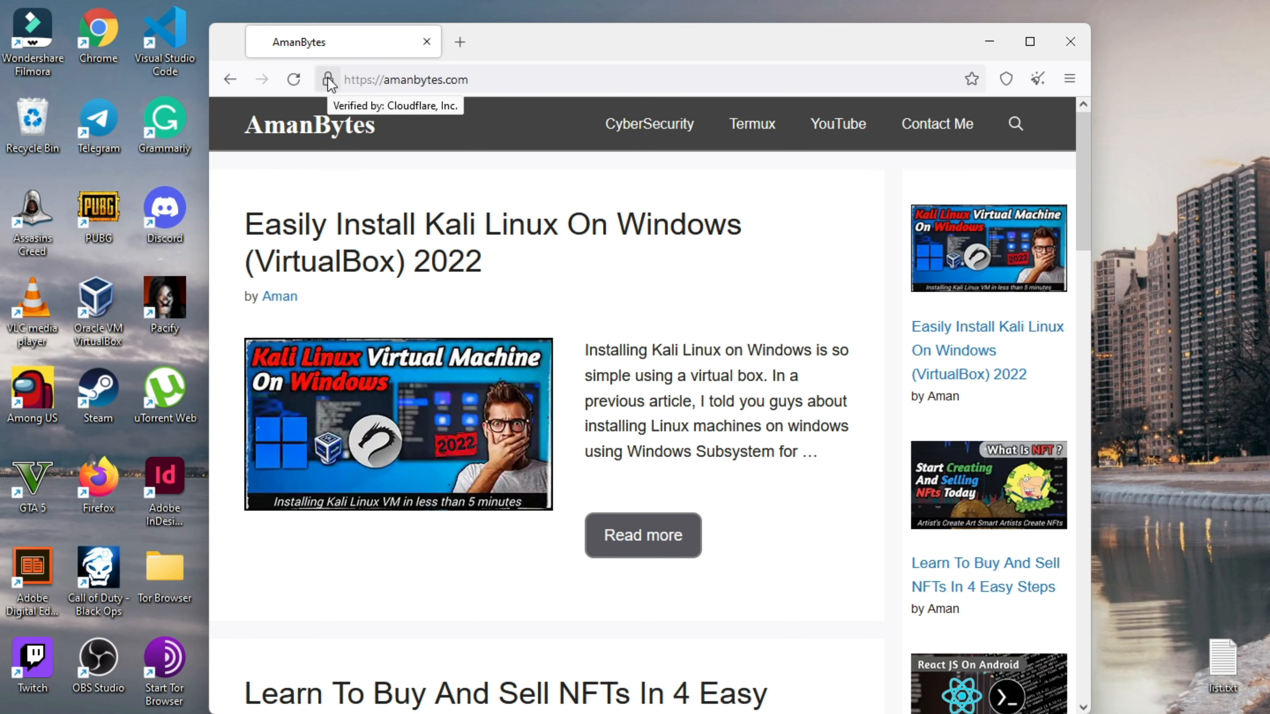
Step: Request a new Tor circuit for amanbytes.com from the site-information popup, rerouting via Estonia and Germany
click(328, 79)
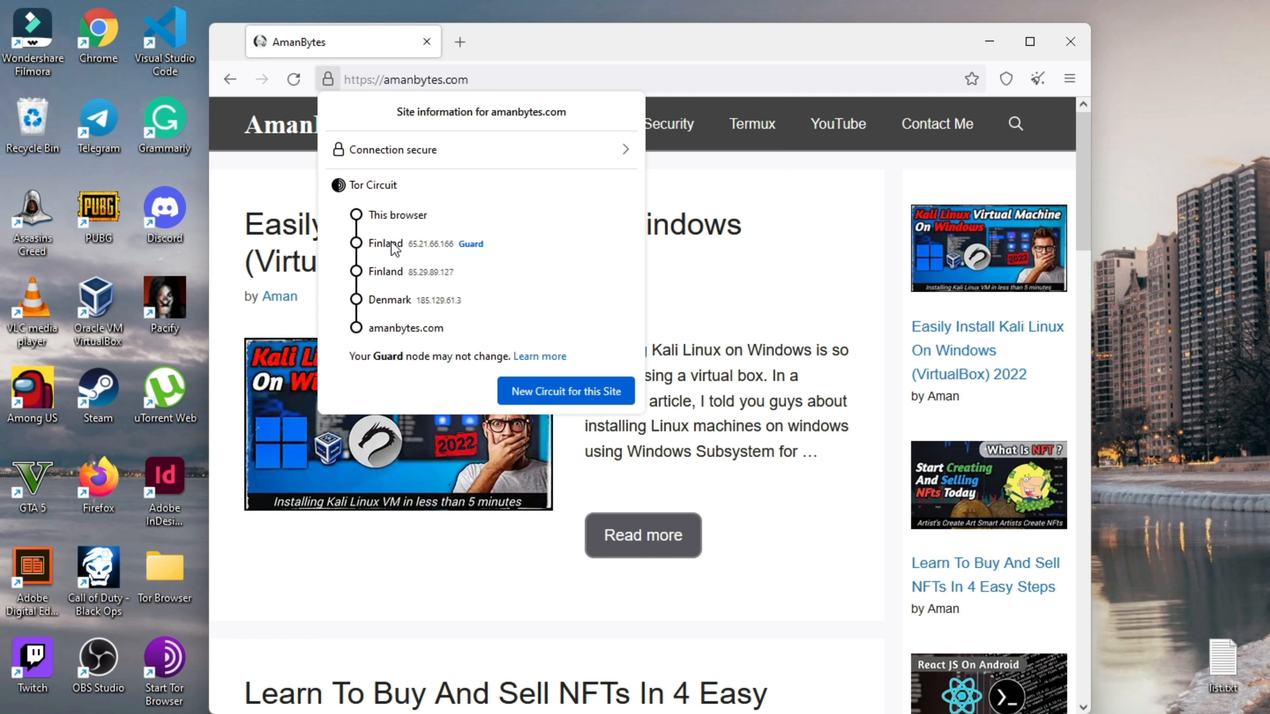
click(566, 391)
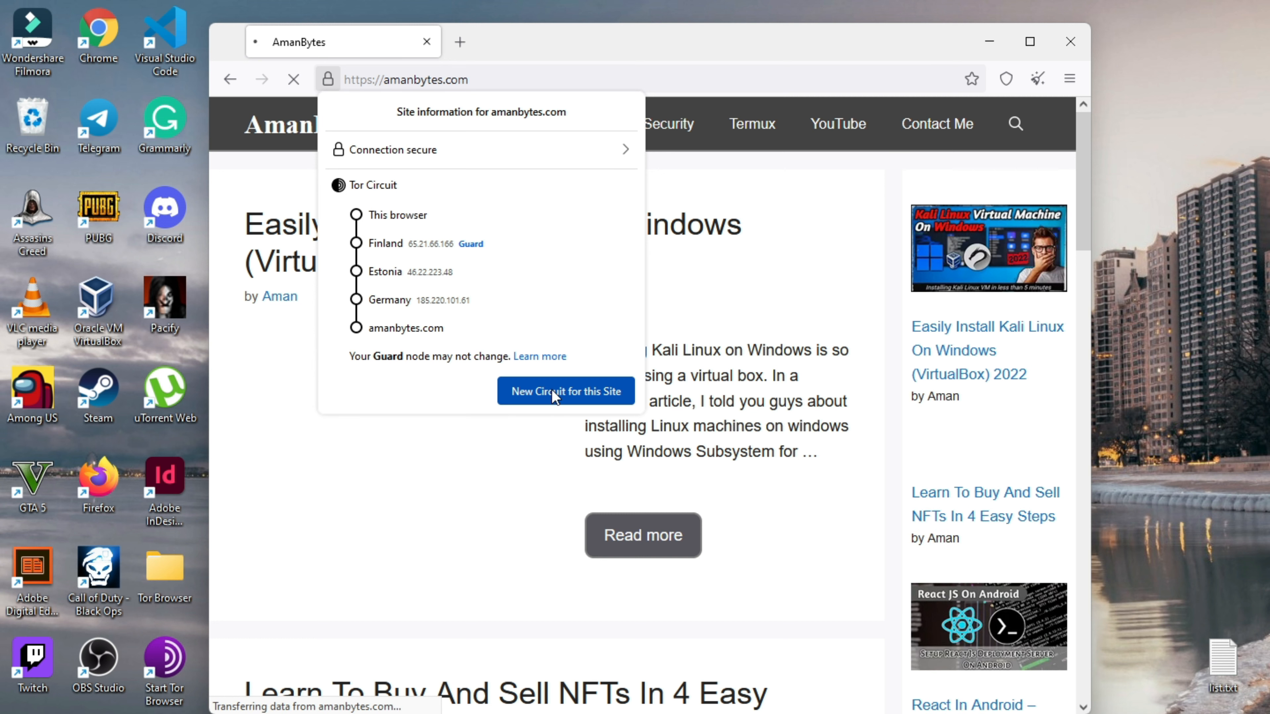